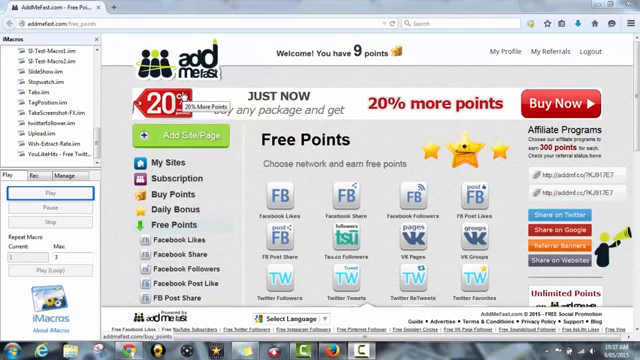
mouse_move(228, 60)
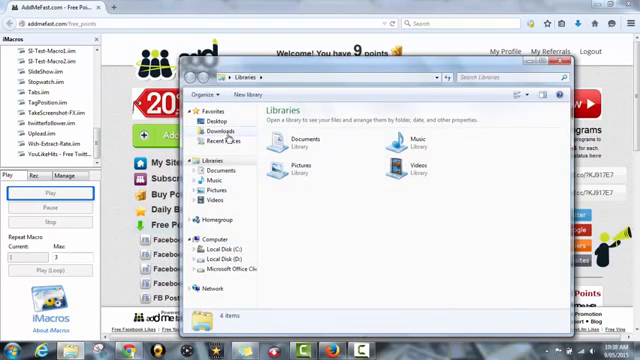
- Browse into Documents > iMacros > Macros to reveal the saved AddMeFast macro files
double_click(292, 140)
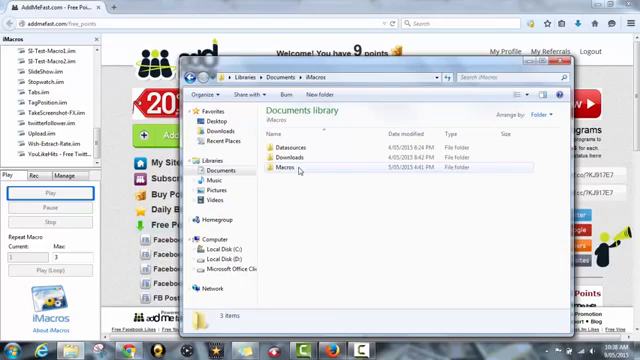
double_click(288, 170)
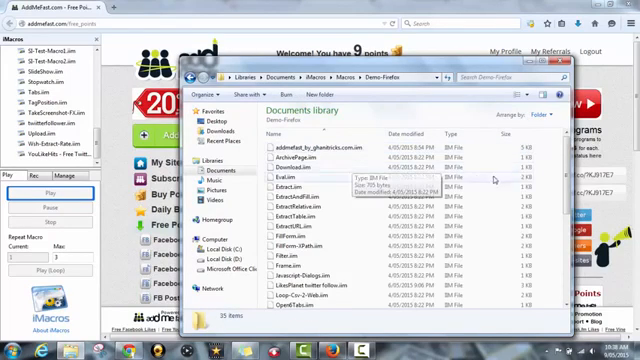
scroll("down", 3)
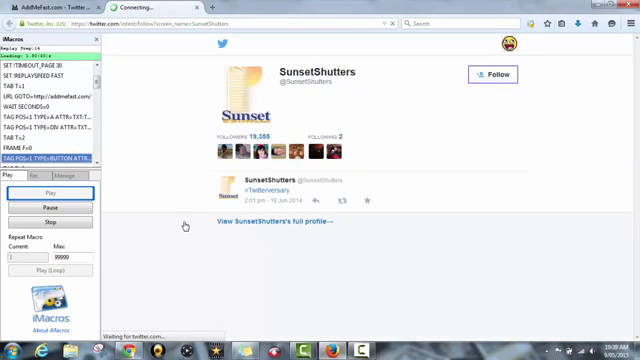
- Play the Twitter follow macro so it follows SunsetShutters and similar accounts for points
left_click(508, 76)
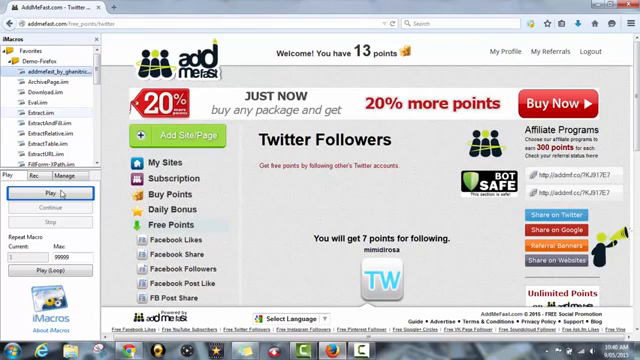
- Select and play the AddMeFast macro on the Twitter Followers page with 13 points
left_click(46, 194)
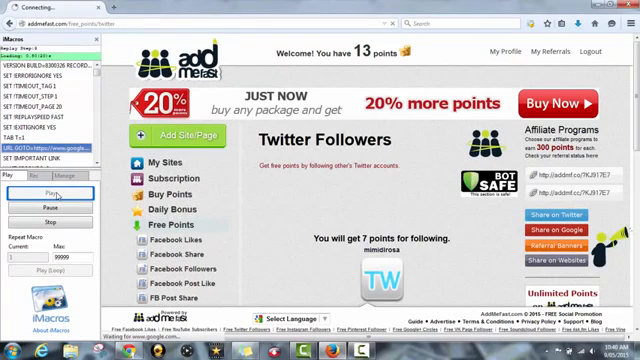
left_click(48, 192)
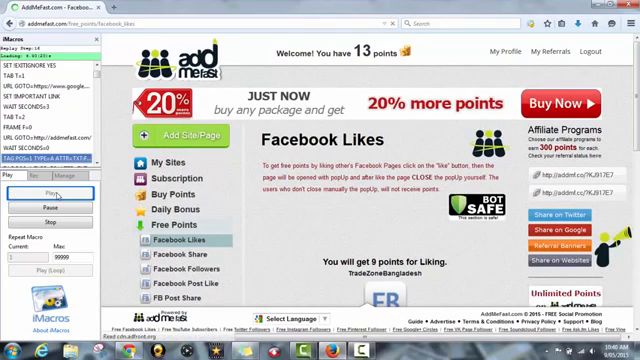
- Select and start the Facebook liking macro on the Facebook Likes page
left_click(48, 192)
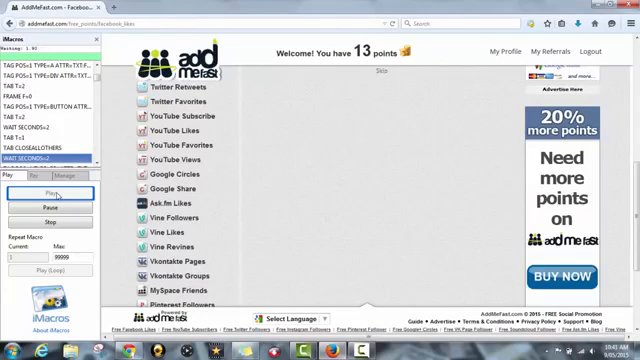
left_click(48, 192)
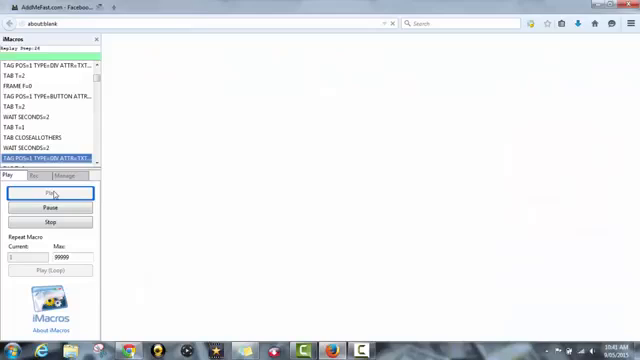
- Let the Facebook liking macro run on Facebook Likes (8 points per like), then pause it
left_click(48, 192)
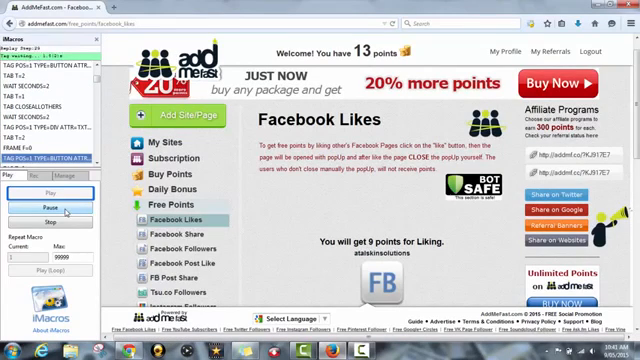
left_click(48, 206)
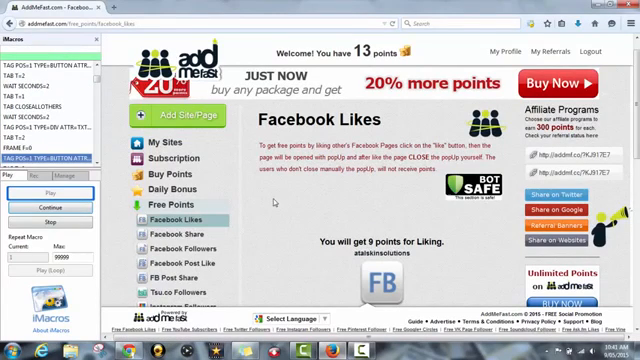